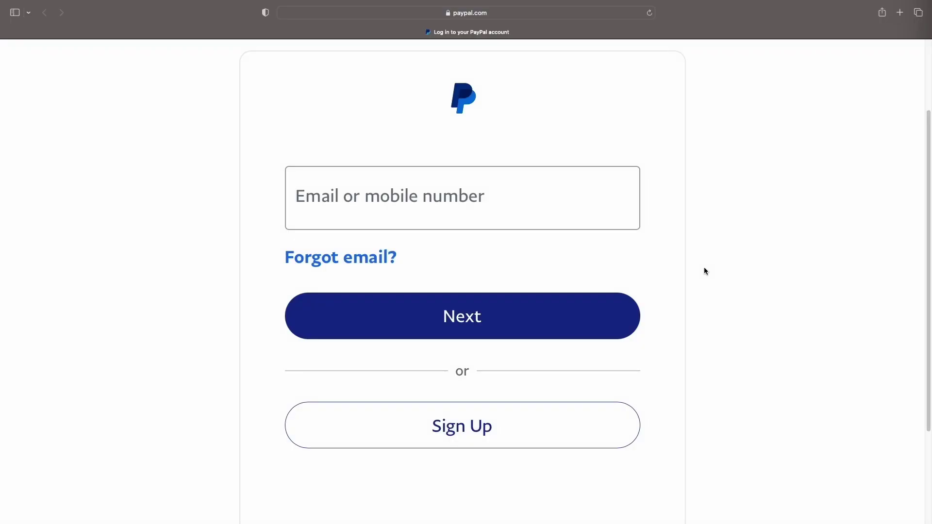
- Log in with the saved email and autofilled password to reach the business dashboard
left_click(416, 198)
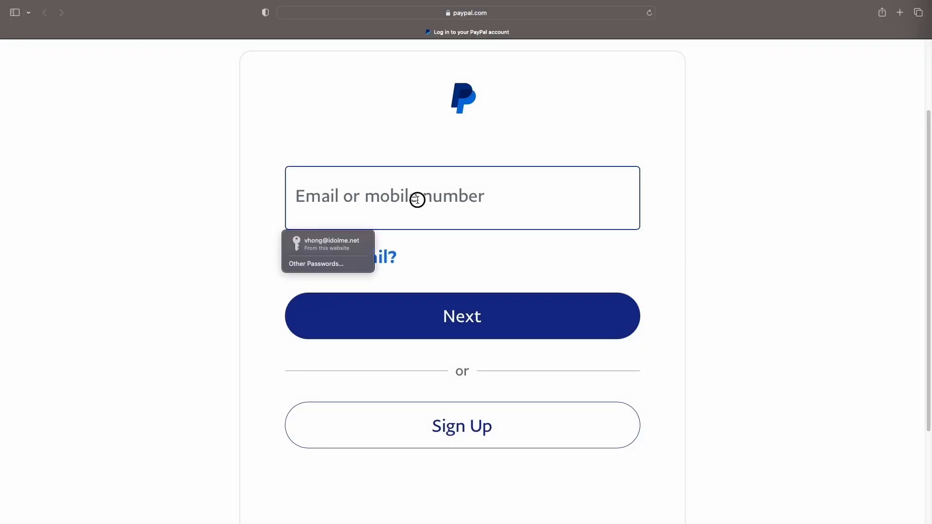
left_click(331, 243)
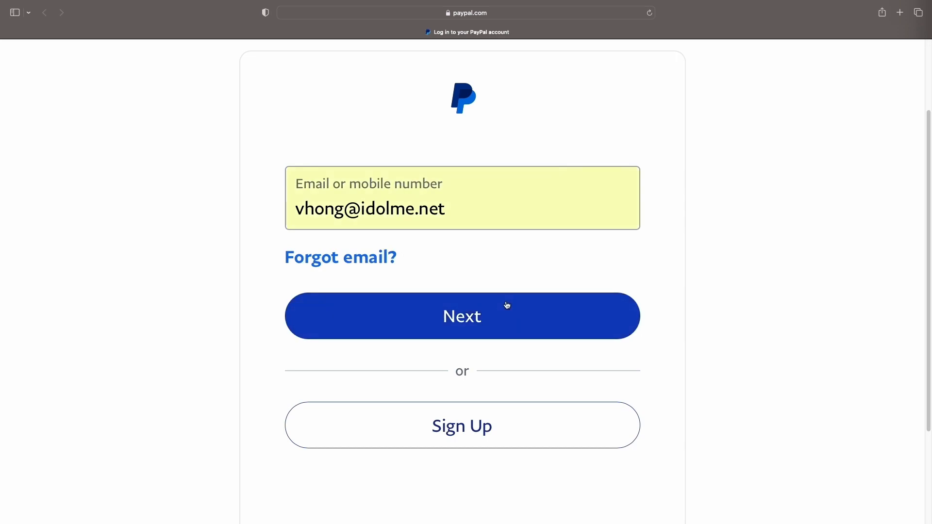
left_click(462, 316)
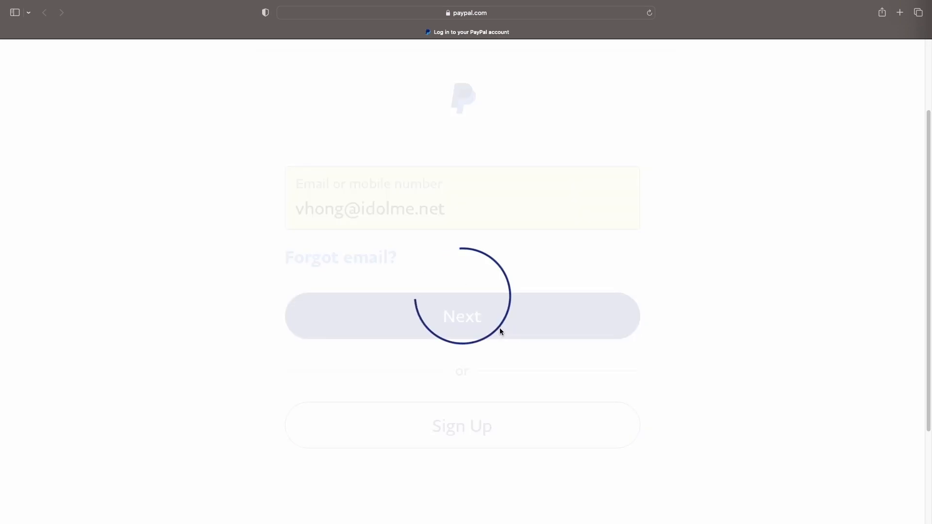
left_click(462, 315)
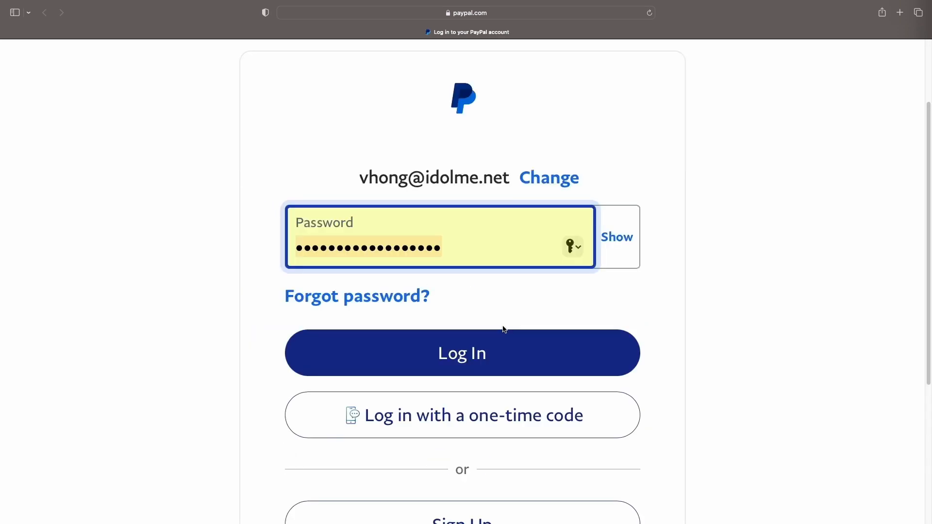
left_click(461, 352)
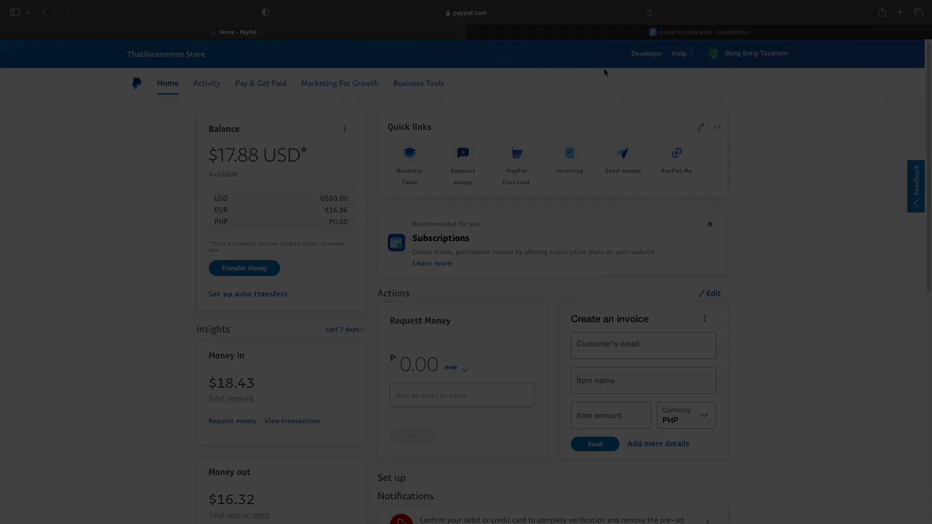
- Reach Money, banks and cards in Account Settings and start linking a new card
left_click(757, 53)
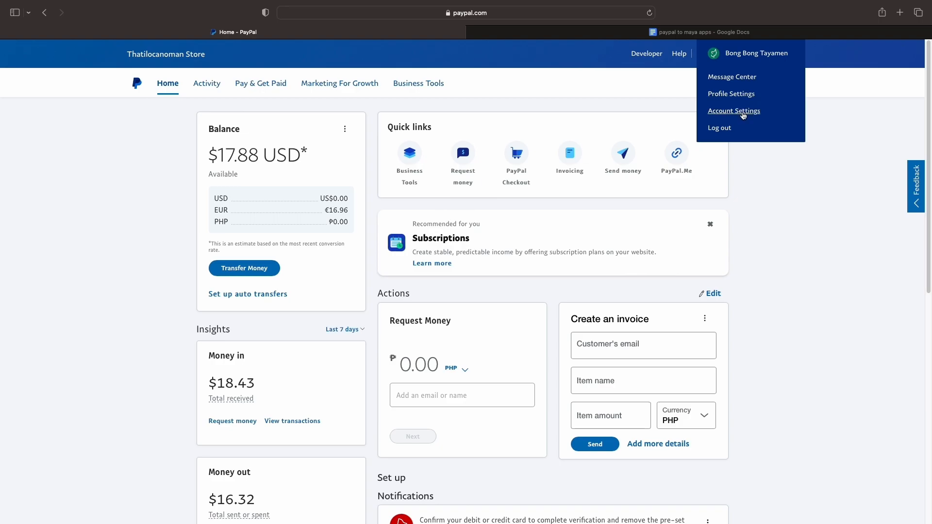
left_click(734, 111)
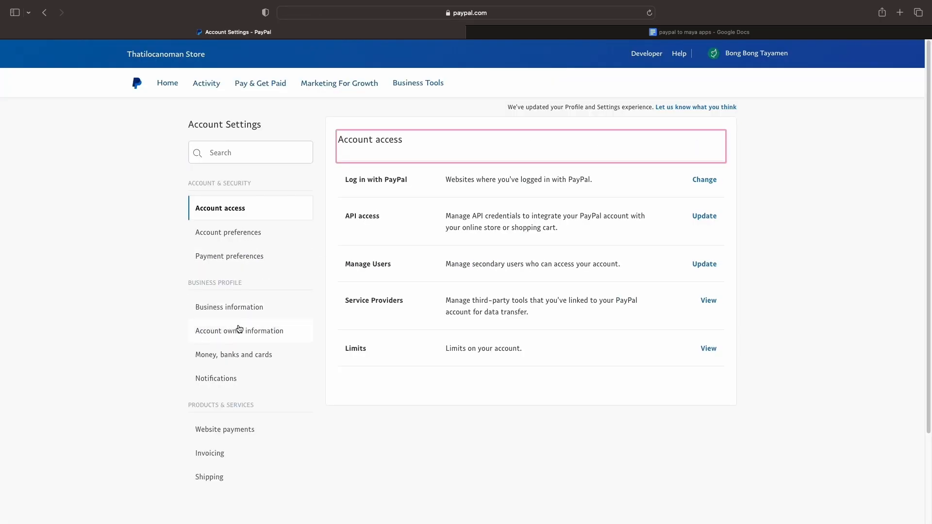
left_click(234, 354)
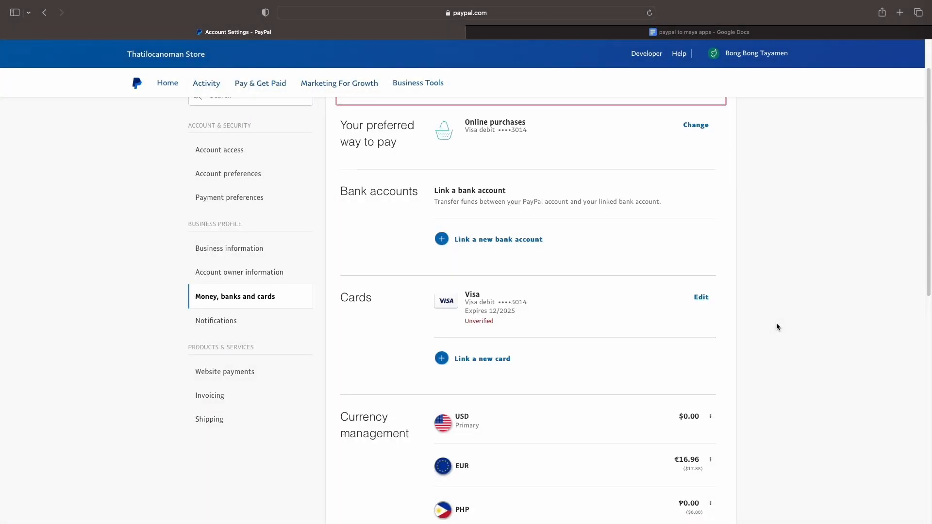
mouse_move(484, 348)
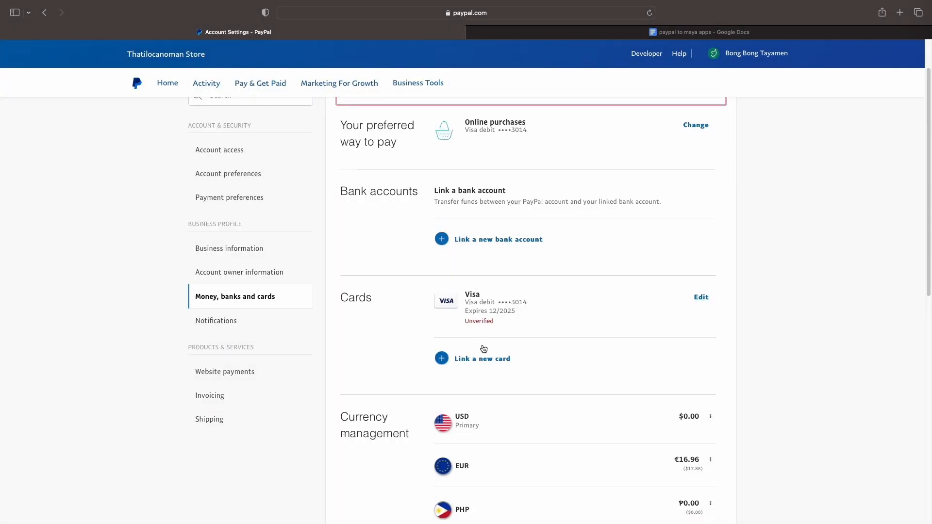
left_click(482, 359)
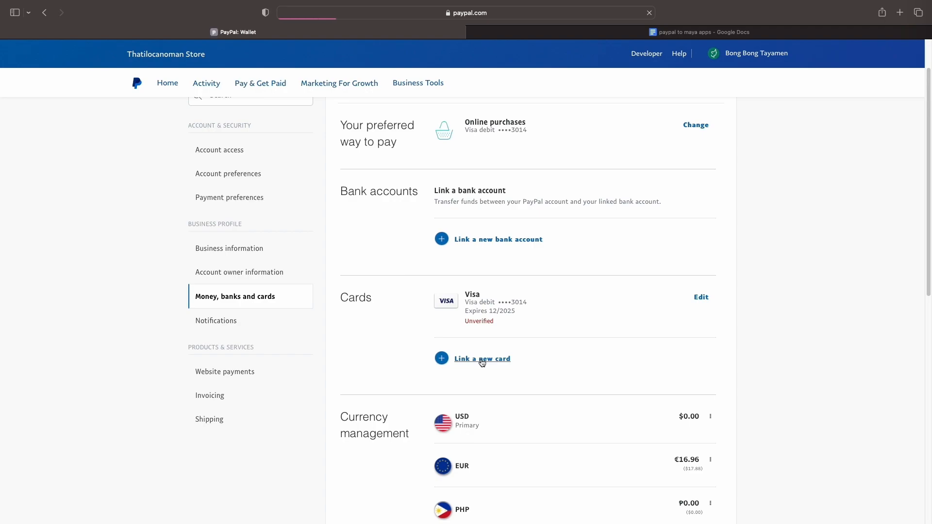
- Review the link-a-card form with Visa type and the Laoag City billing address, then close it unsubmitted
left_click(482, 359)
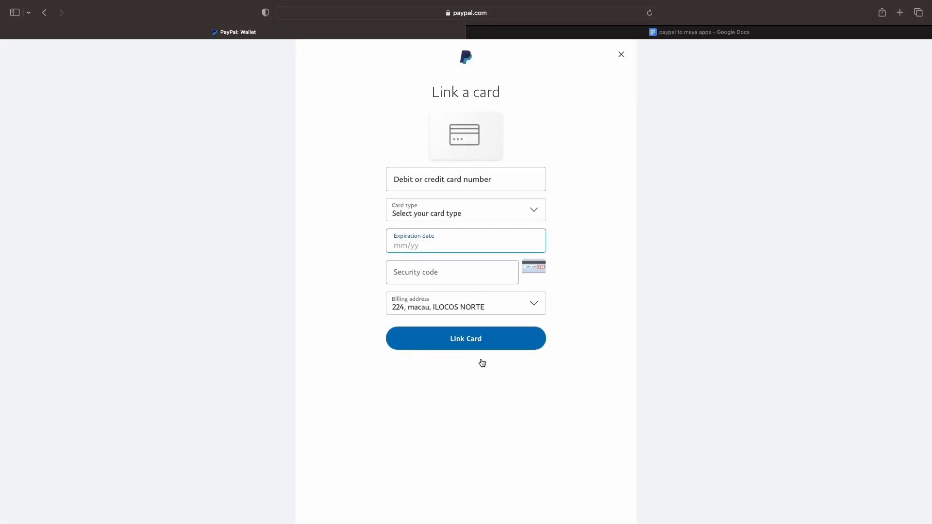
mouse_move(489, 355)
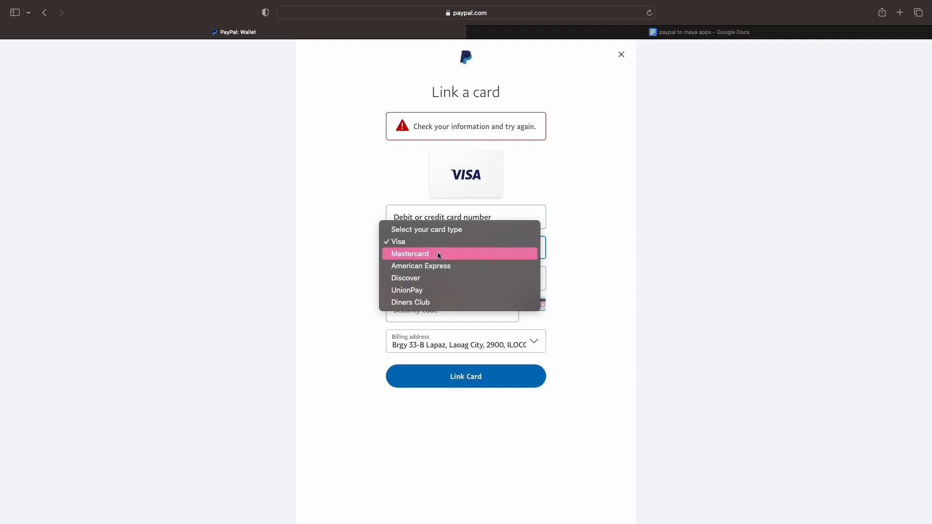
mouse_move(433, 296)
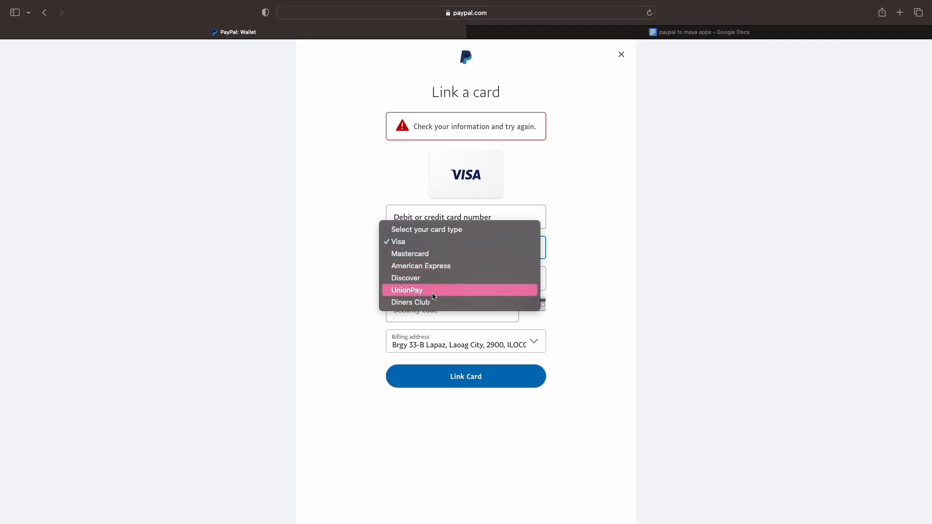
mouse_move(407, 242)
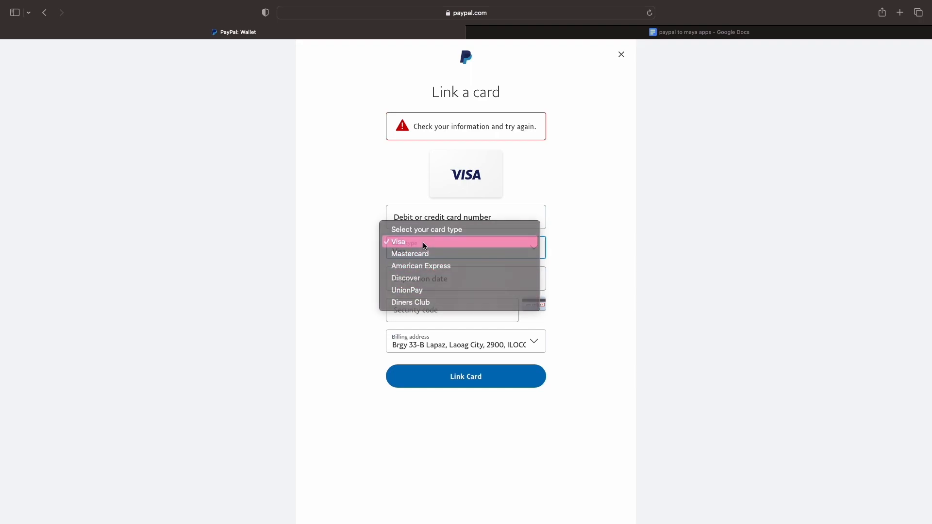
left_click(398, 242)
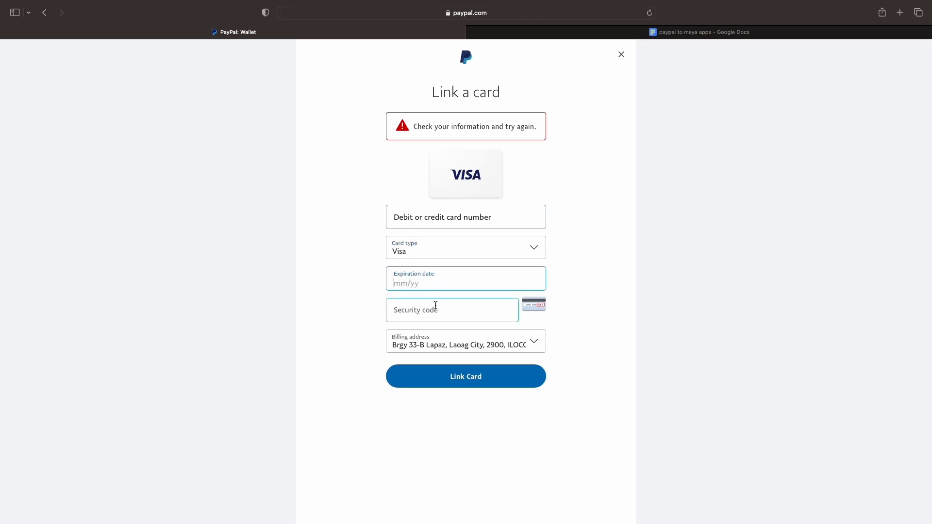
left_click(452, 309)
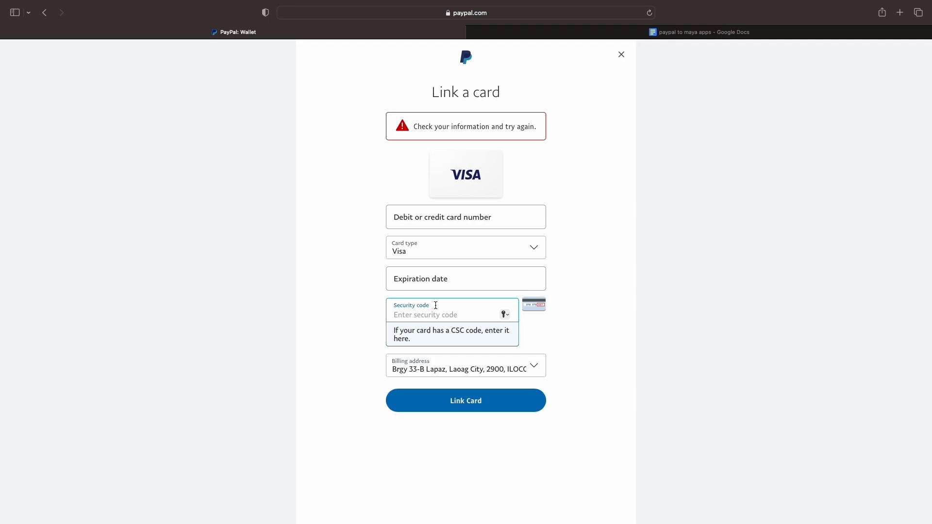
left_click(465, 366)
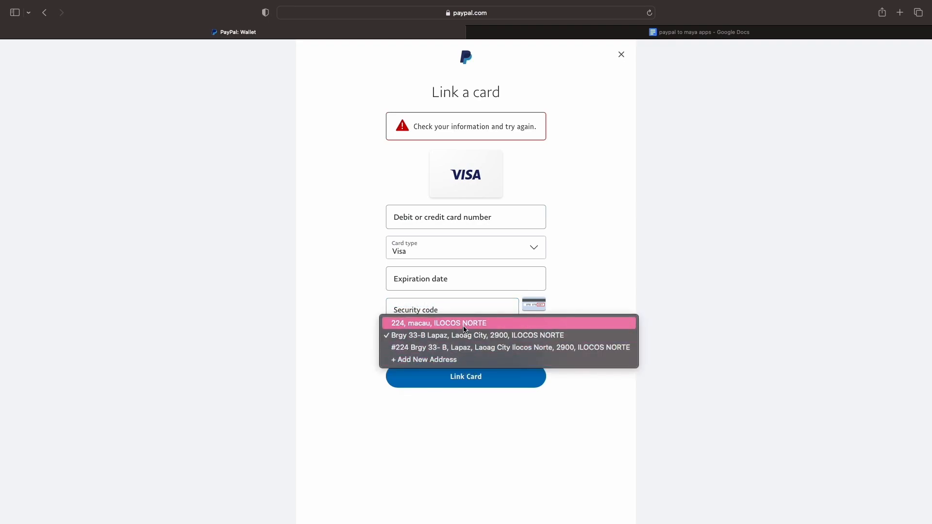
left_click(474, 335)
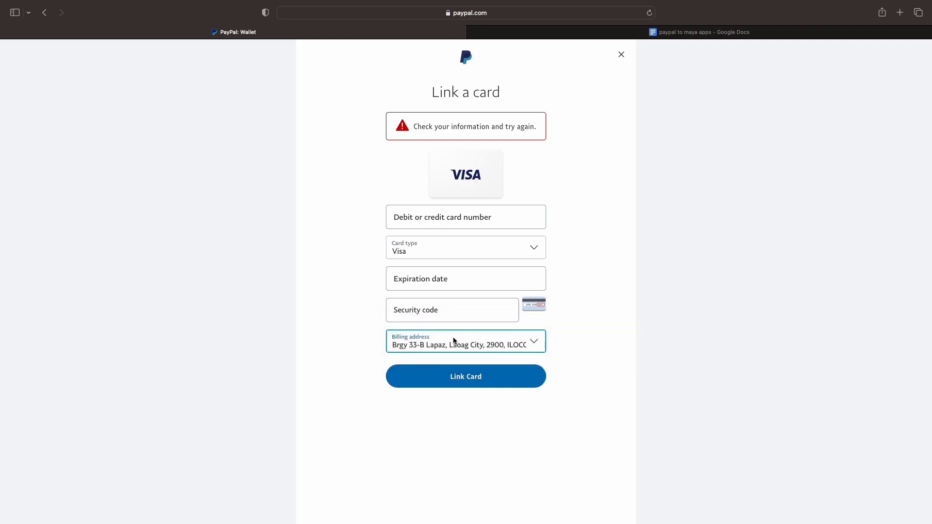
mouse_move(168, 353)
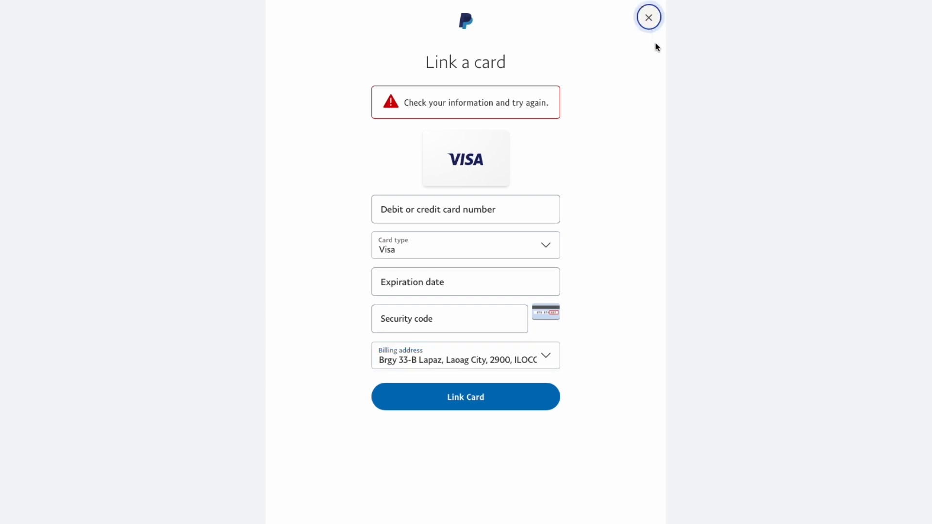
left_click(648, 16)
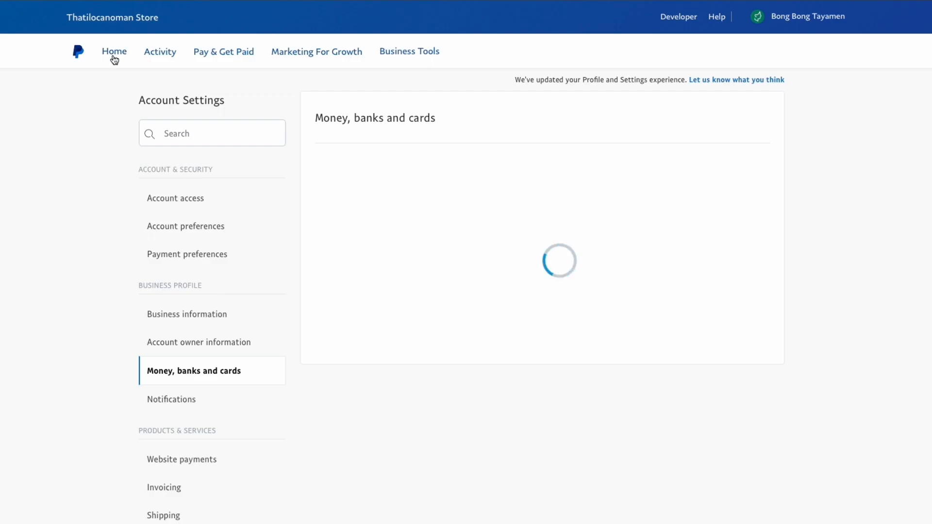
- Return to the account home page showing the $17.88 USD balance
left_click(114, 51)
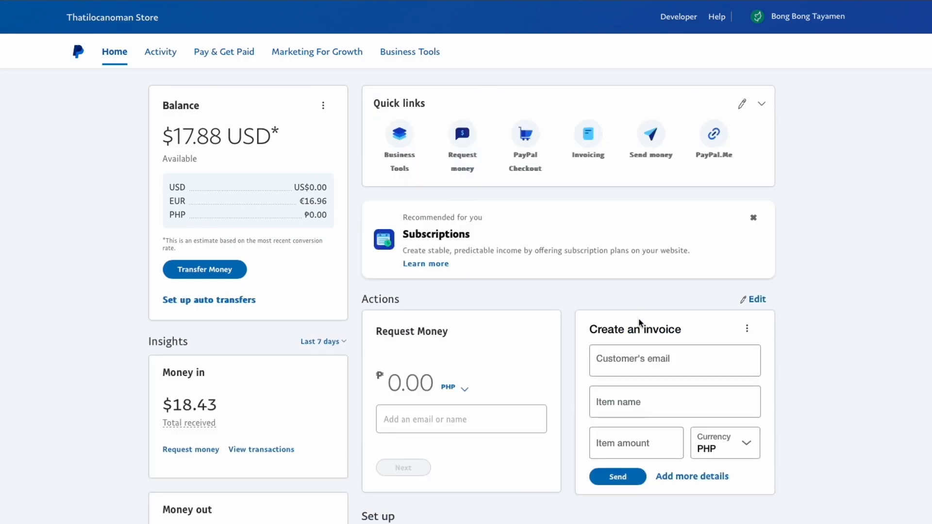
mouse_move(204, 269)
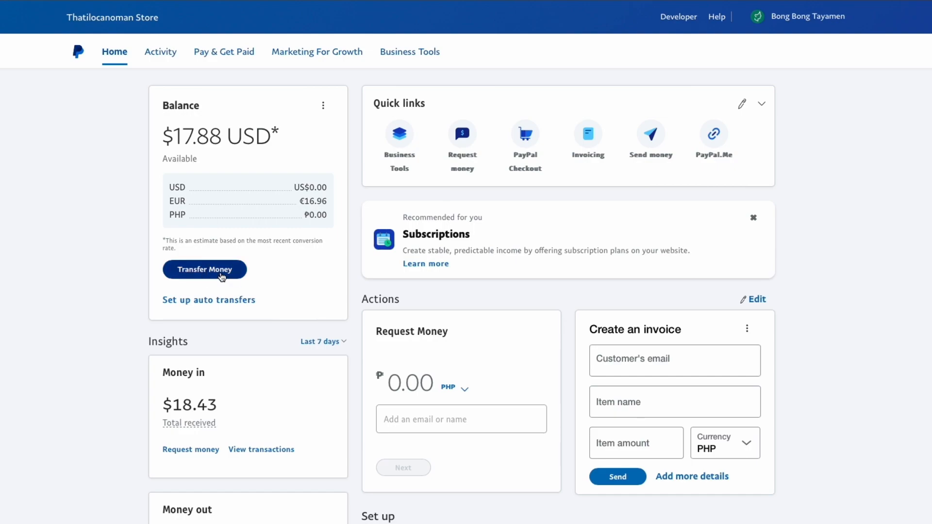
- Start a transfer out and choose the Maya Visa debit card ending 3014 as destination
left_click(205, 269)
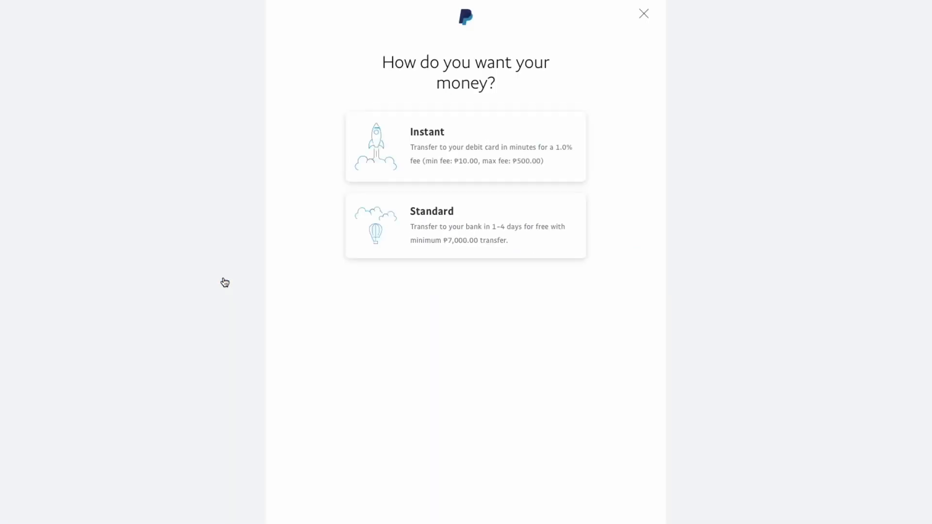
mouse_move(513, 191)
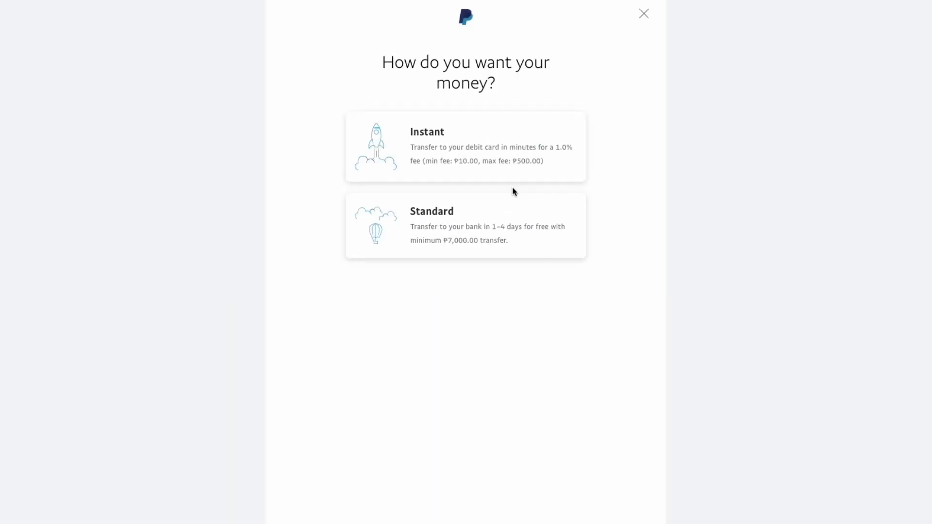
mouse_move(507, 166)
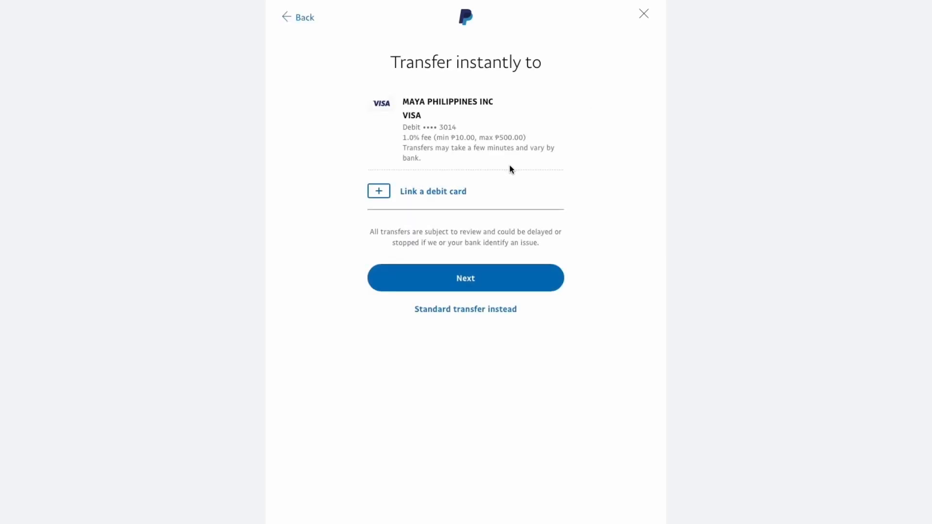
mouse_move(513, 157)
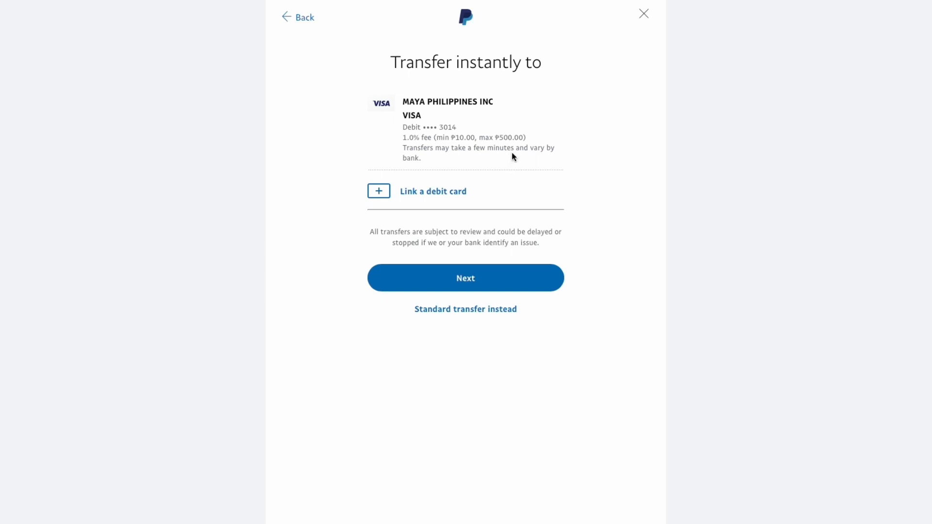
mouse_move(455, 80)
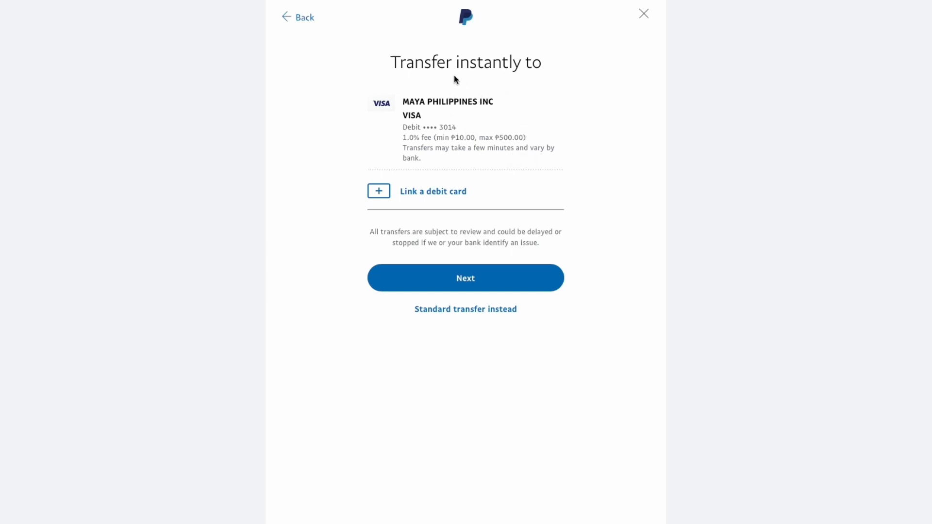
mouse_move(455, 97)
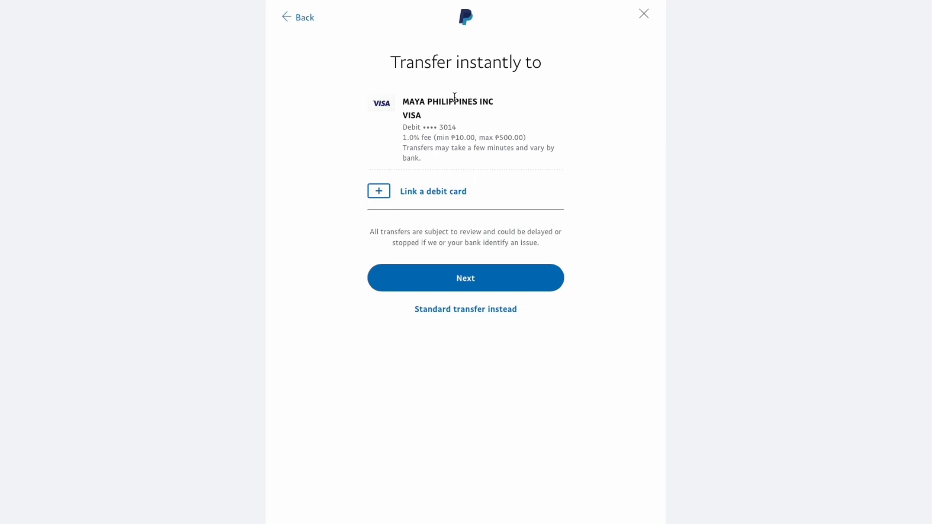
left_click(465, 278)
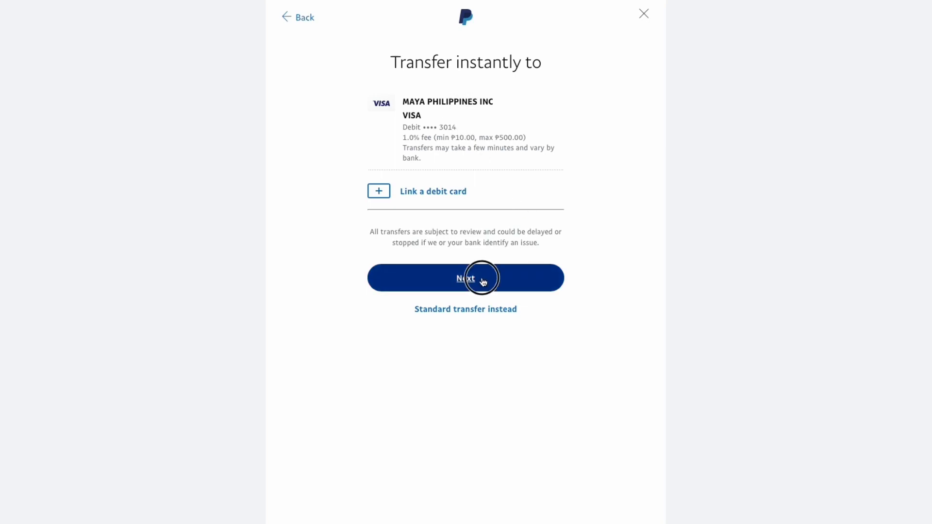
- Keep the full €16.96 balance as the amount and confirm transferring ₱973.51 PHP now
left_click(465, 278)
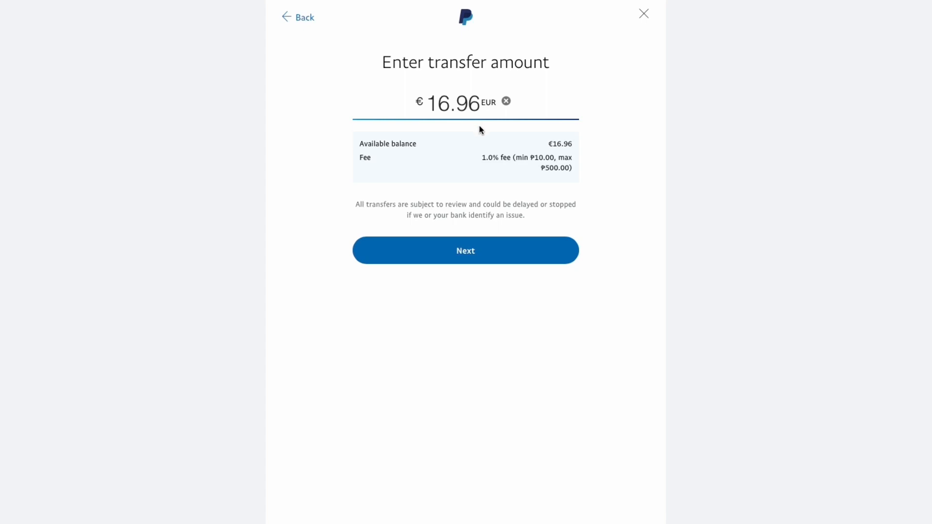
left_click(465, 250)
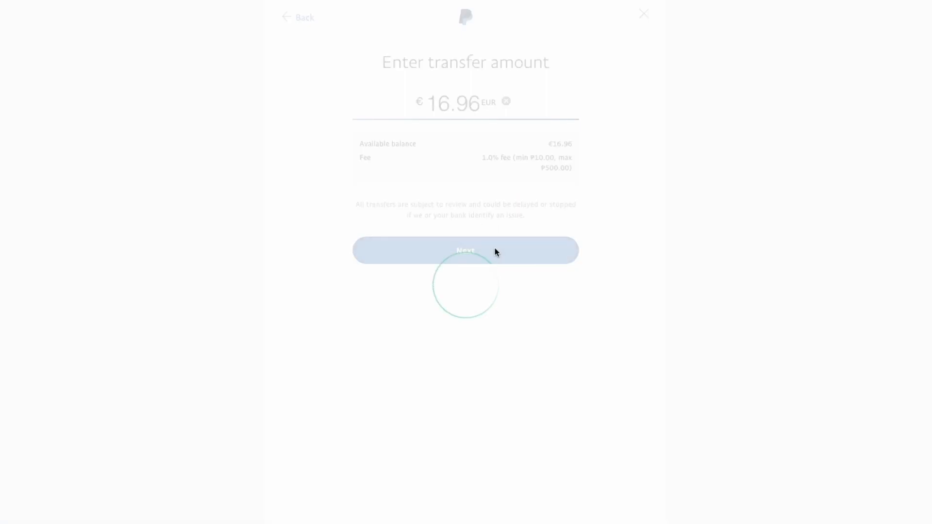
left_click(466, 250)
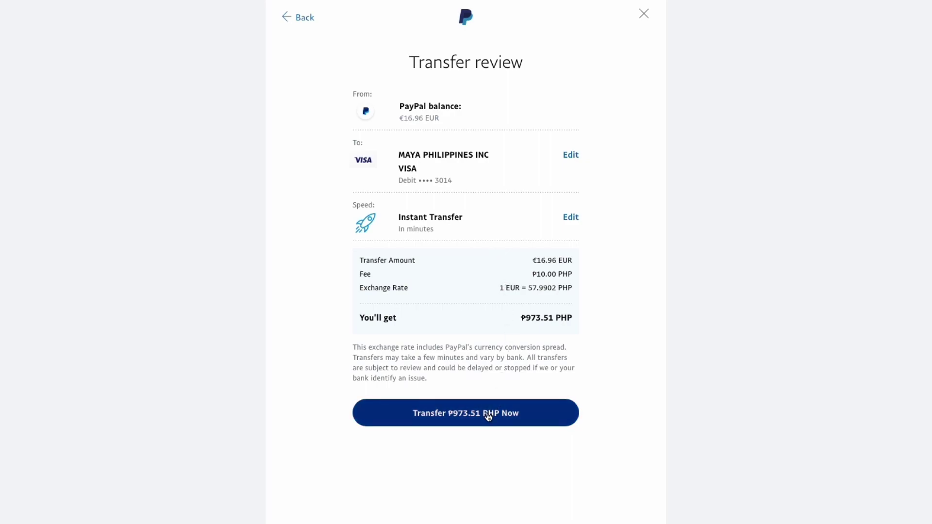
left_click(465, 414)
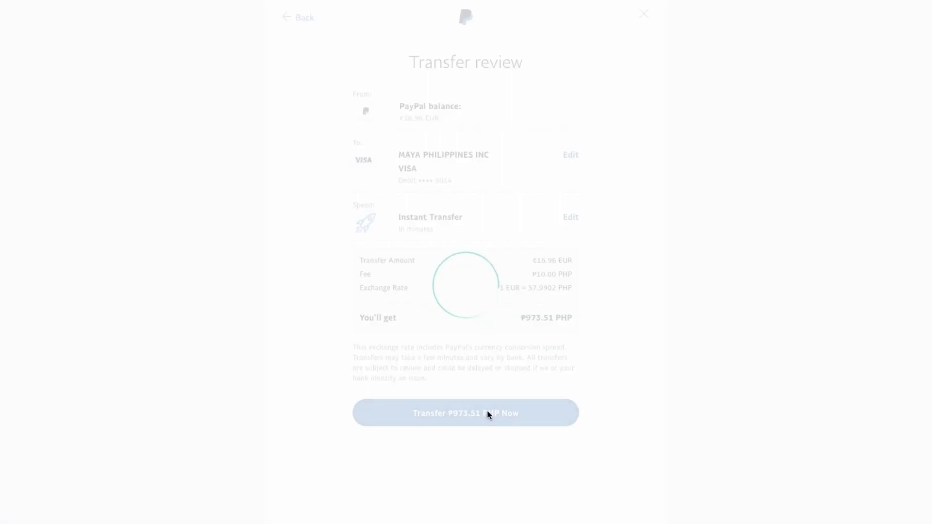
left_click(465, 413)
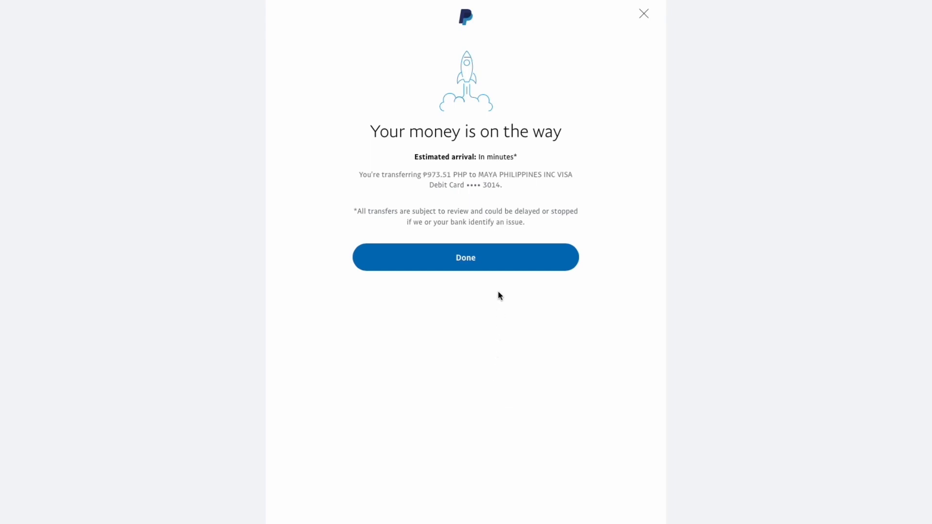
mouse_move(483, 272)
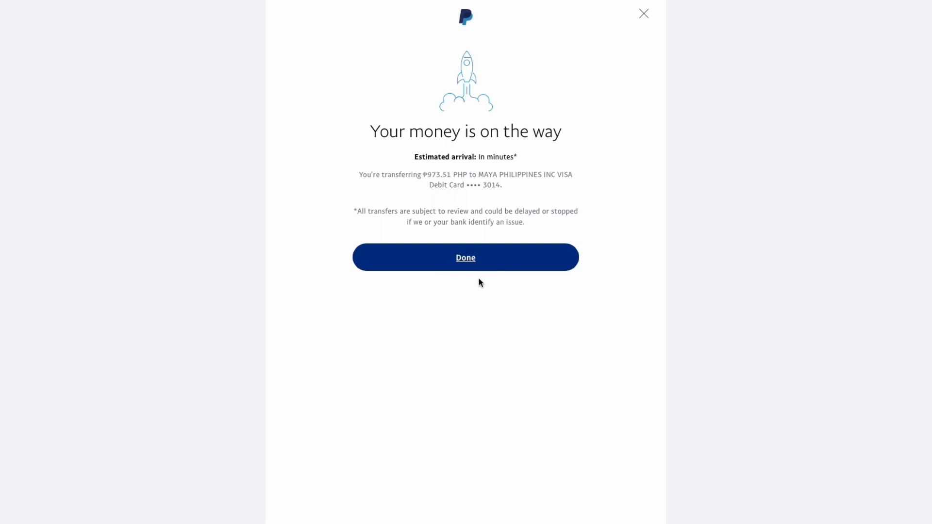
- Close the confirmation leaving a $0.00 balance and view ₱973.51 received from PayPal in Maya's transactions
left_click(466, 258)
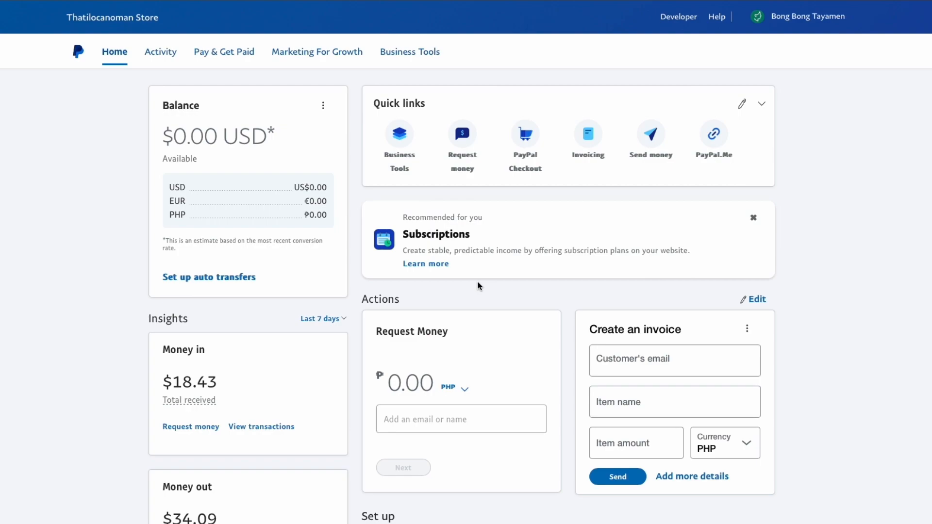
scroll("down", 3)
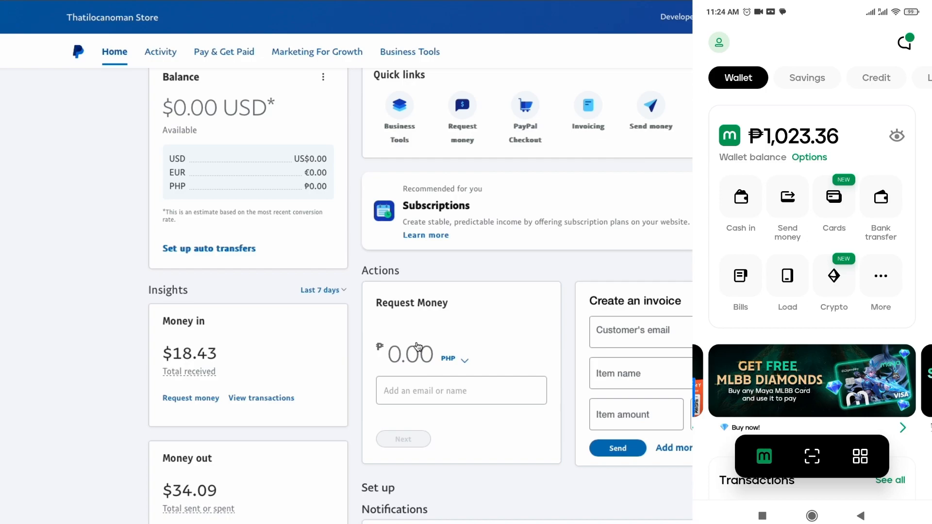
scroll("down", 3)
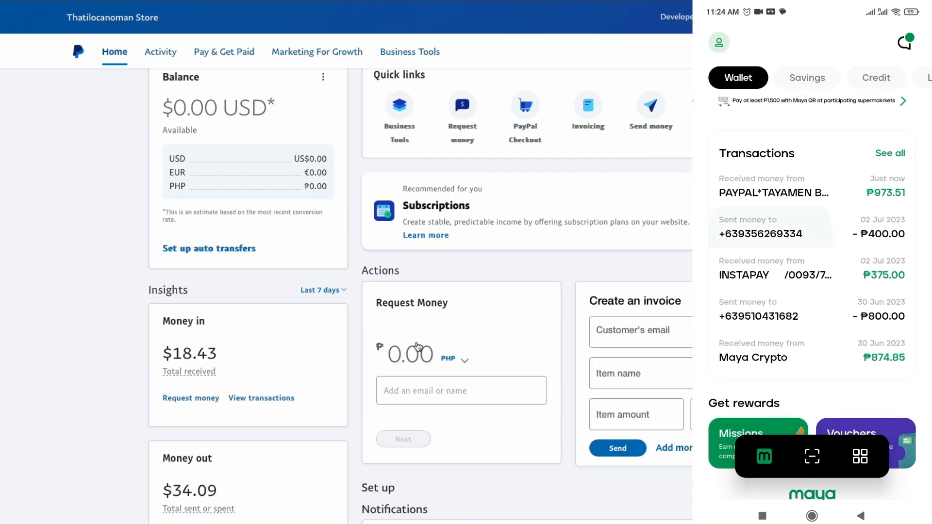